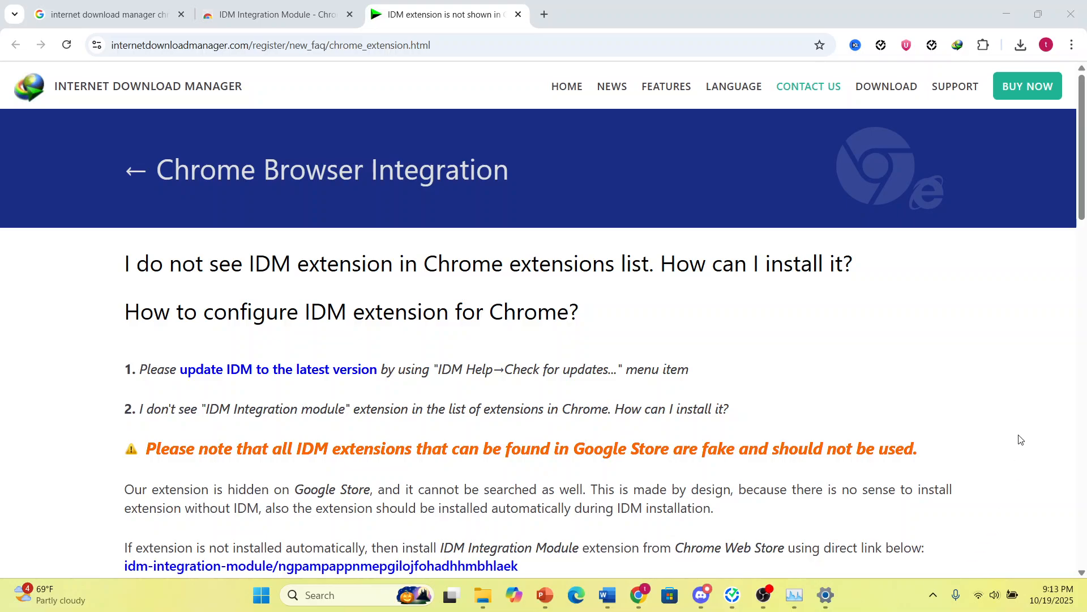
{"action": "mouse_move", "coordinate": [571, 260]}
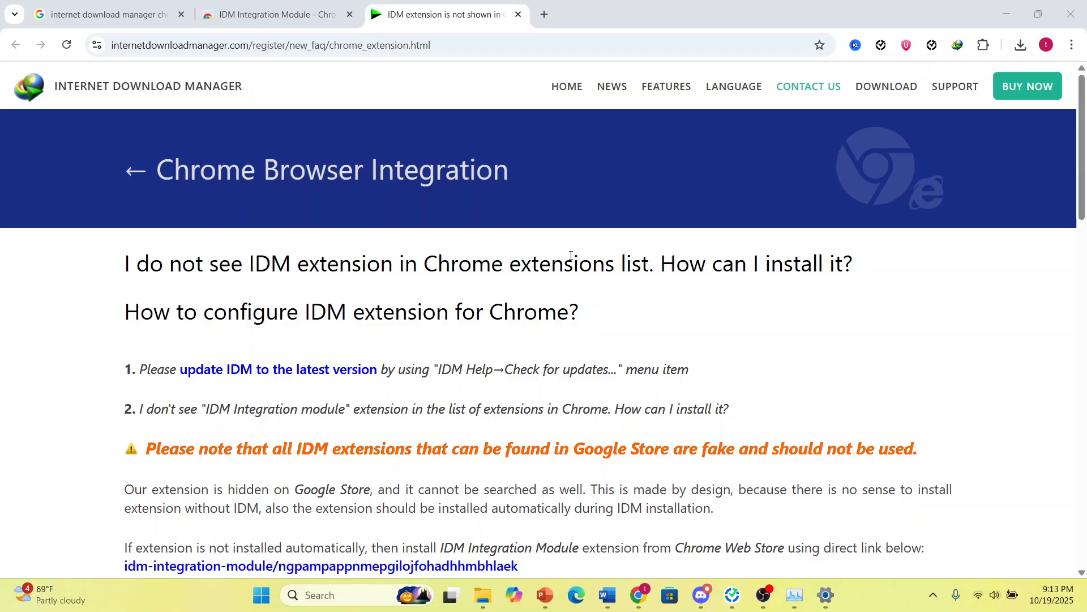
{"action": "mouse_move", "coordinate": [859, 179]}
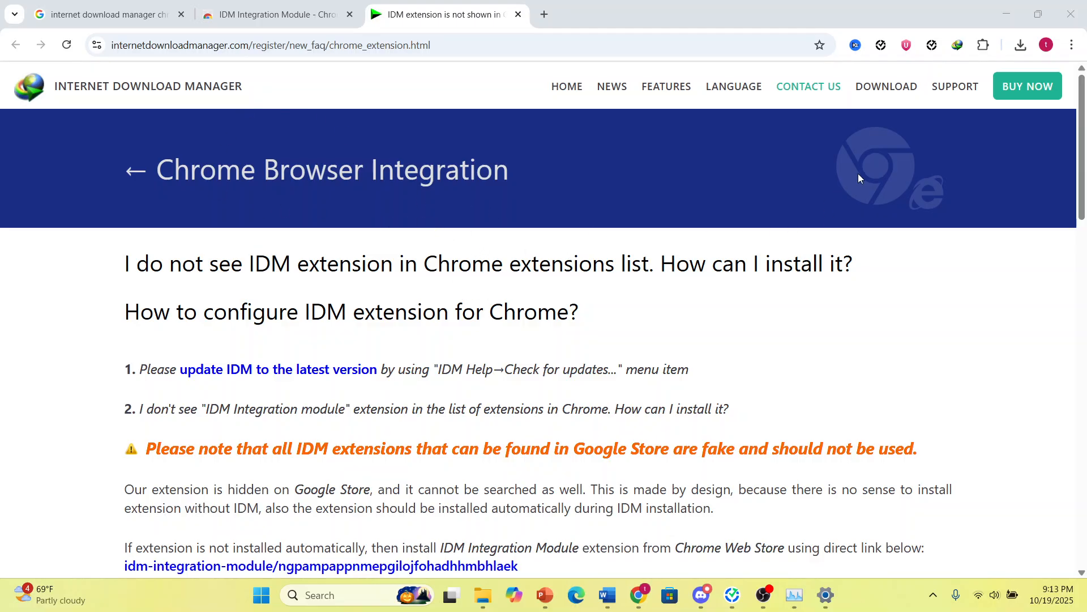
- Enable the IDM Integration Module from its toolbar icon and check its site access covers all sites
{"action": "left_click", "coordinate": [957, 45]}
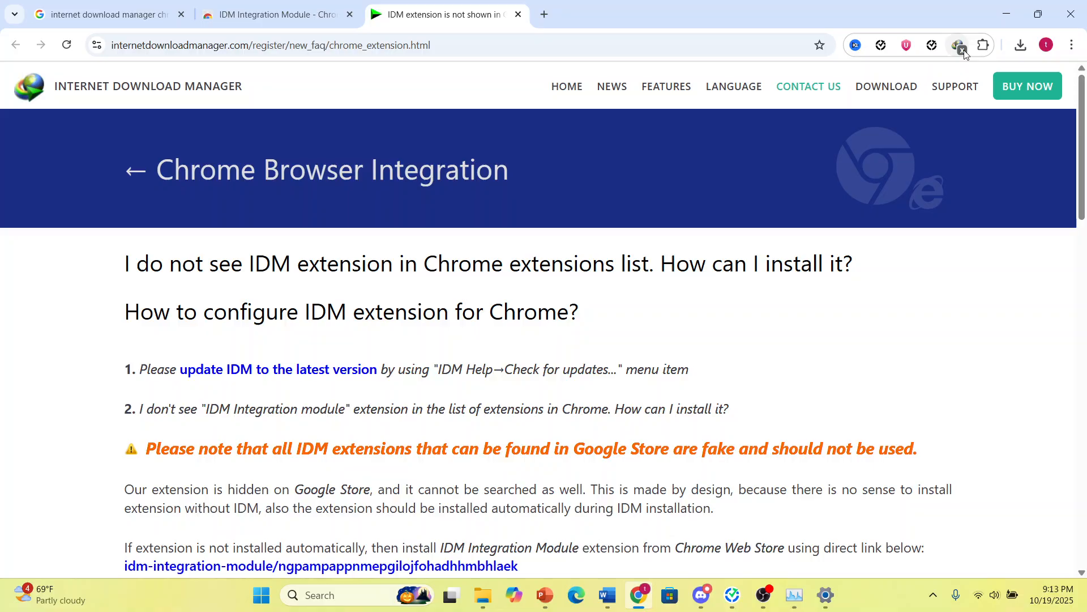
{"action": "mouse_move", "coordinate": [960, 45]}
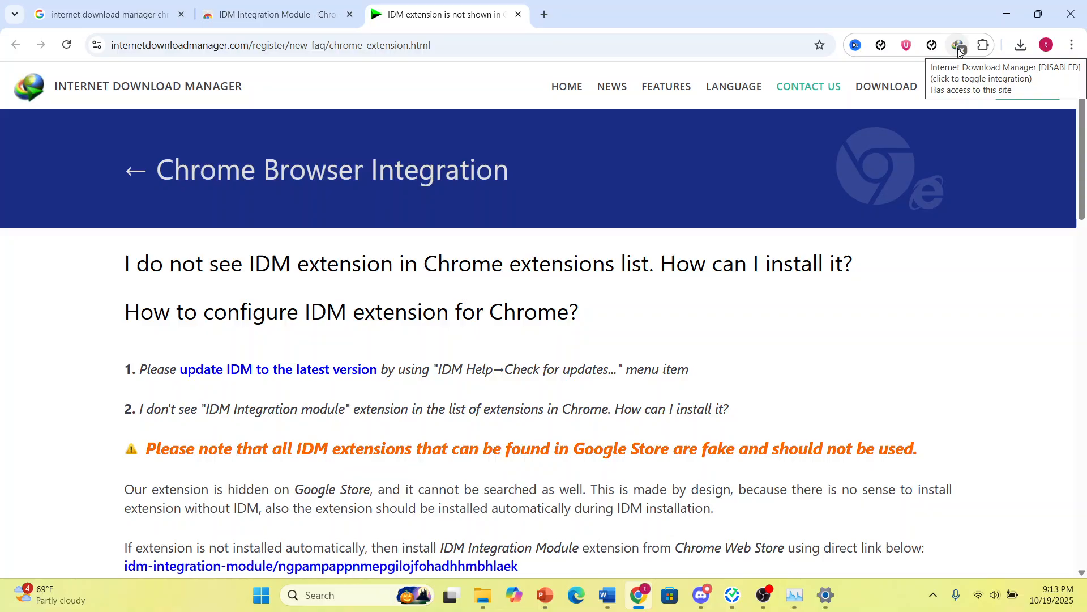
{"action": "right_click", "coordinate": [959, 45]}
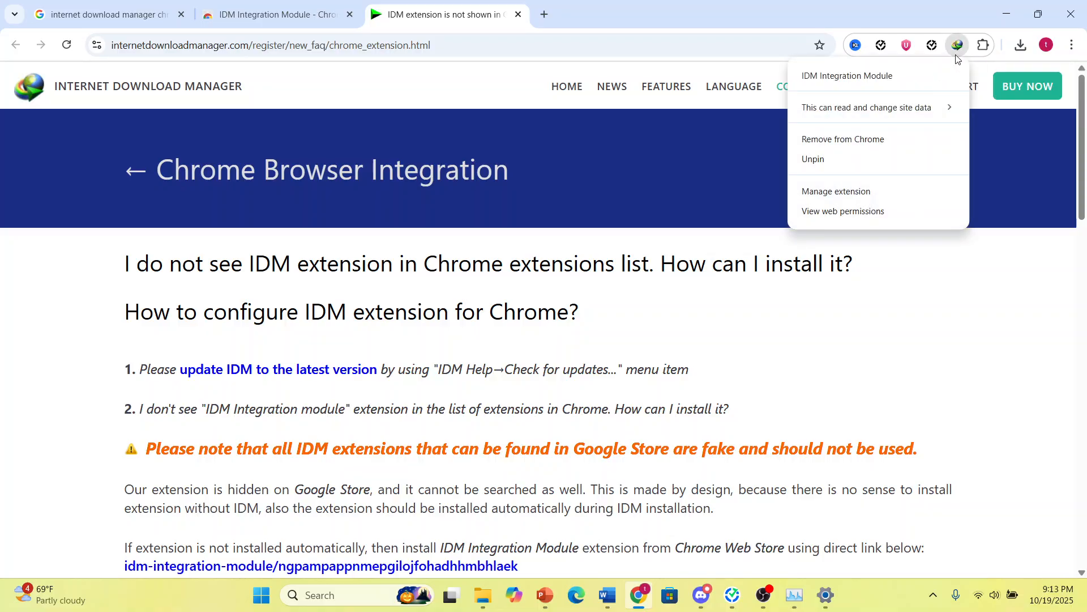
{"action": "left_click", "coordinate": [867, 108]}
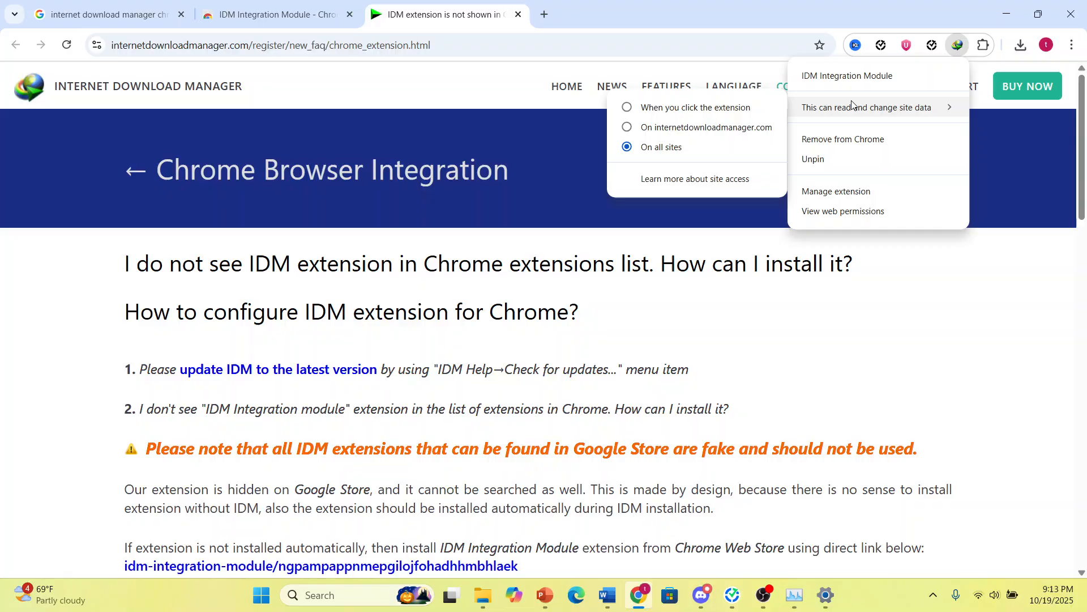
{"action": "mouse_move", "coordinate": [891, 115]}
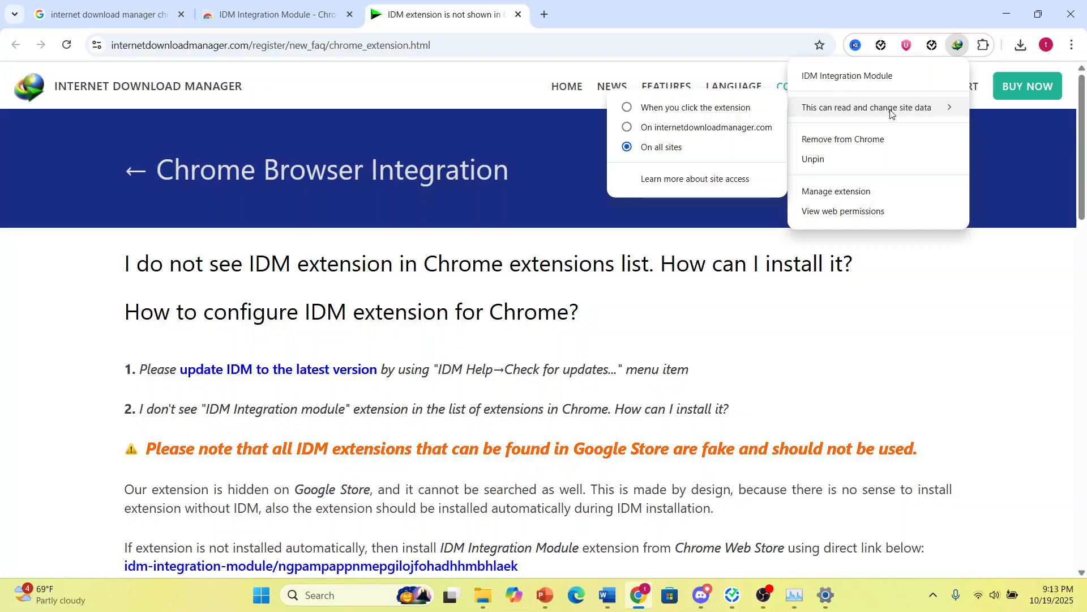
{"action": "mouse_move", "coordinate": [960, 53]}
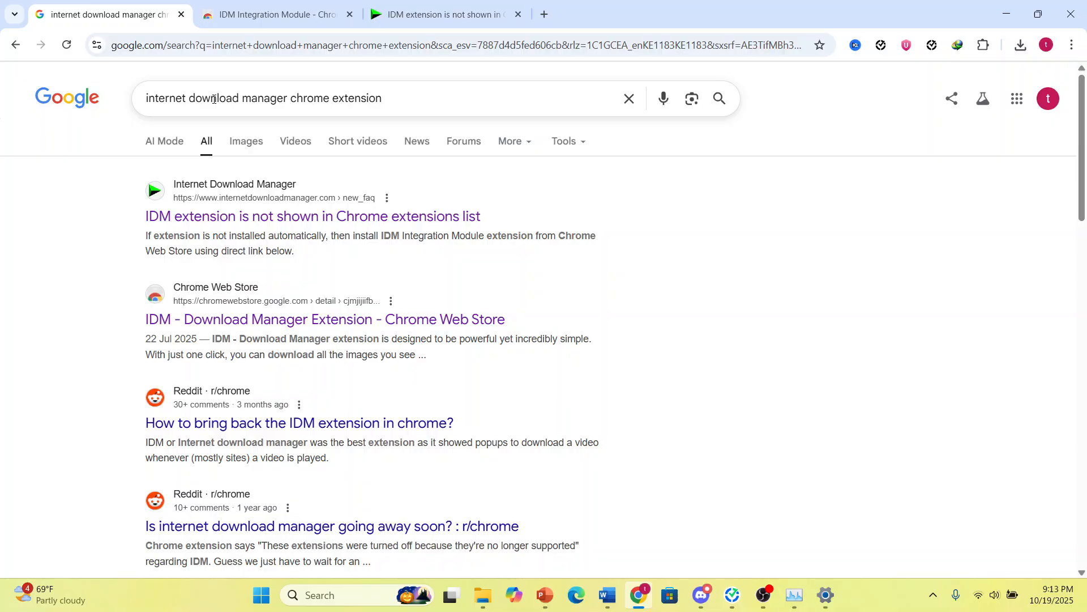
{"action": "mouse_move", "coordinate": [298, 228]}
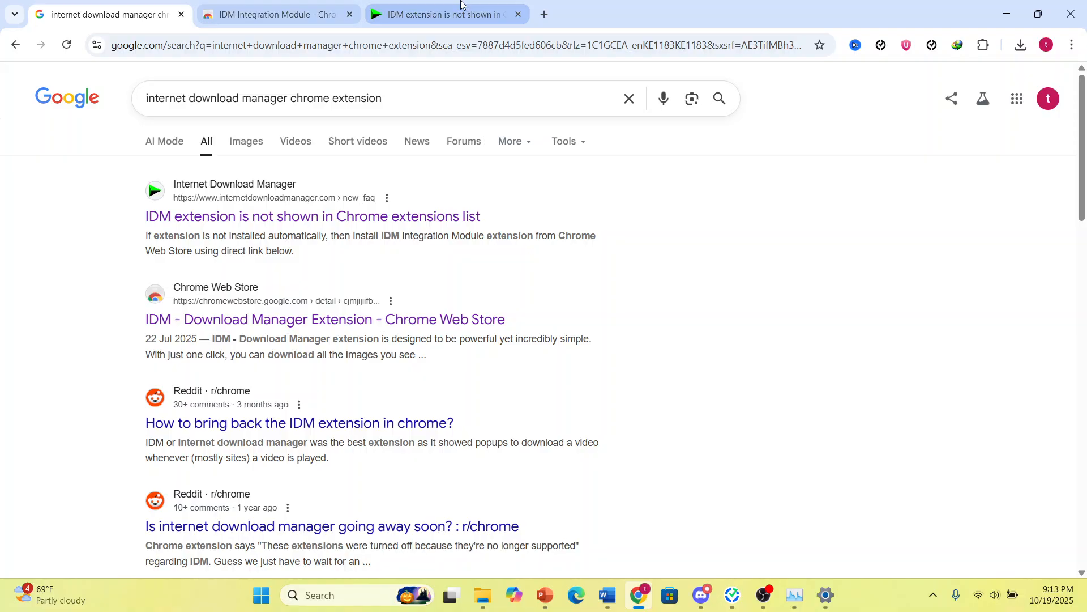
- Switch to the 'IDM Integration Module - Chrome Web Store' tab showing the extension already added
{"action": "left_click", "coordinate": [444, 14]}
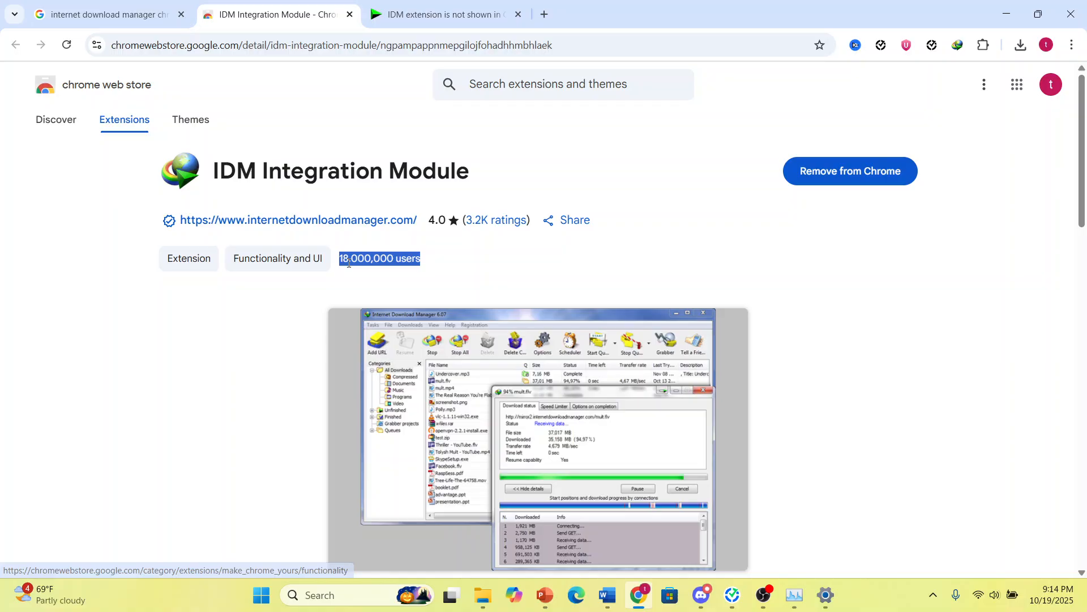
- Minimize Chrome to reveal IDM's 'Google Chrome Integration' dialog with its enabling instructions
{"action": "left_click", "coordinate": [445, 14]}
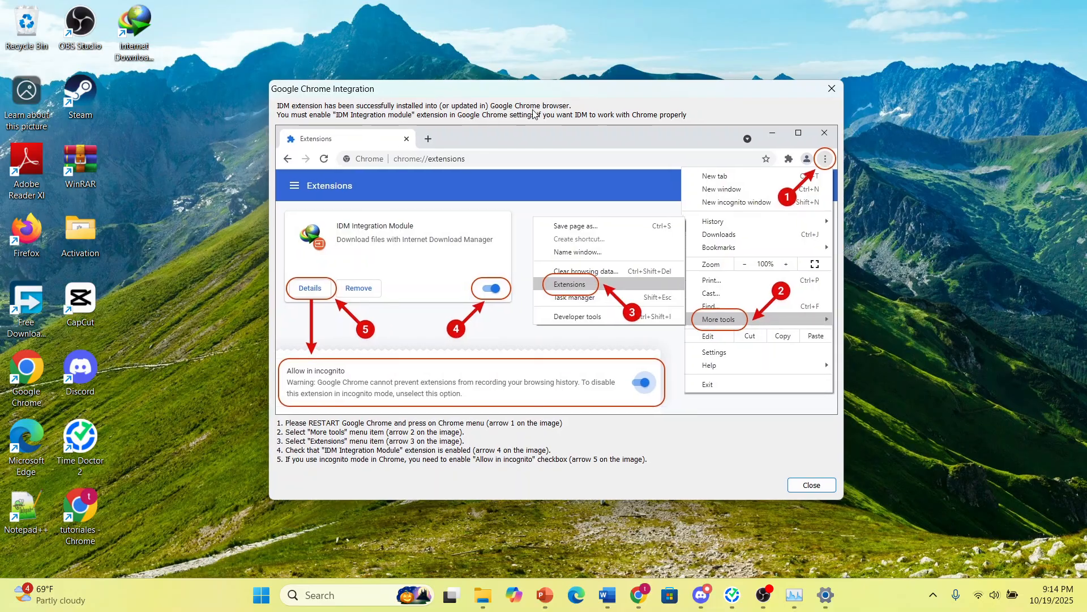
{"action": "mouse_move", "coordinate": [830, 163]}
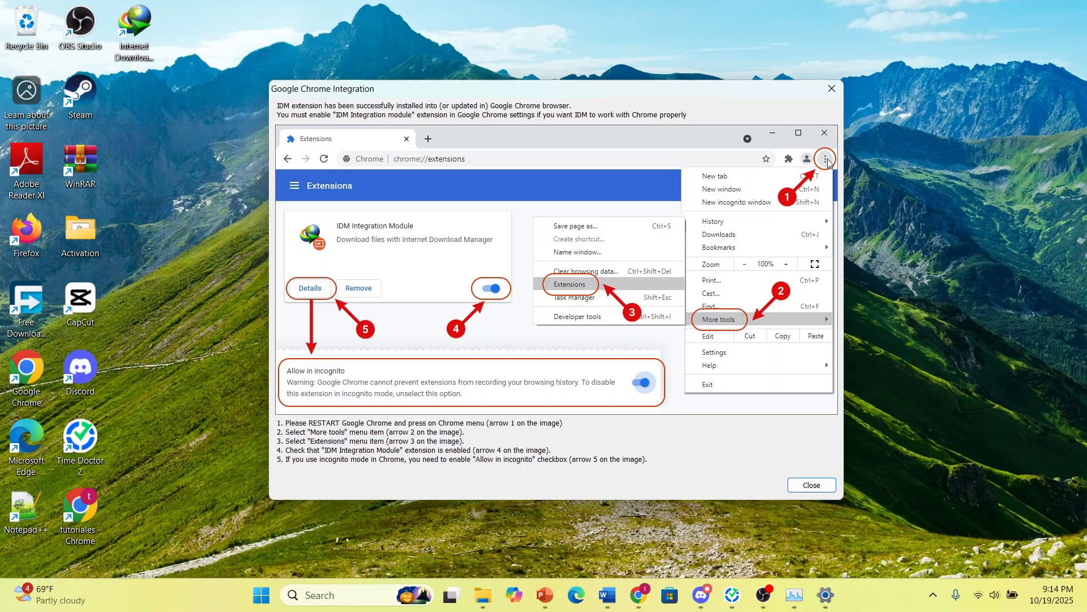
{"action": "mouse_move", "coordinate": [755, 319]}
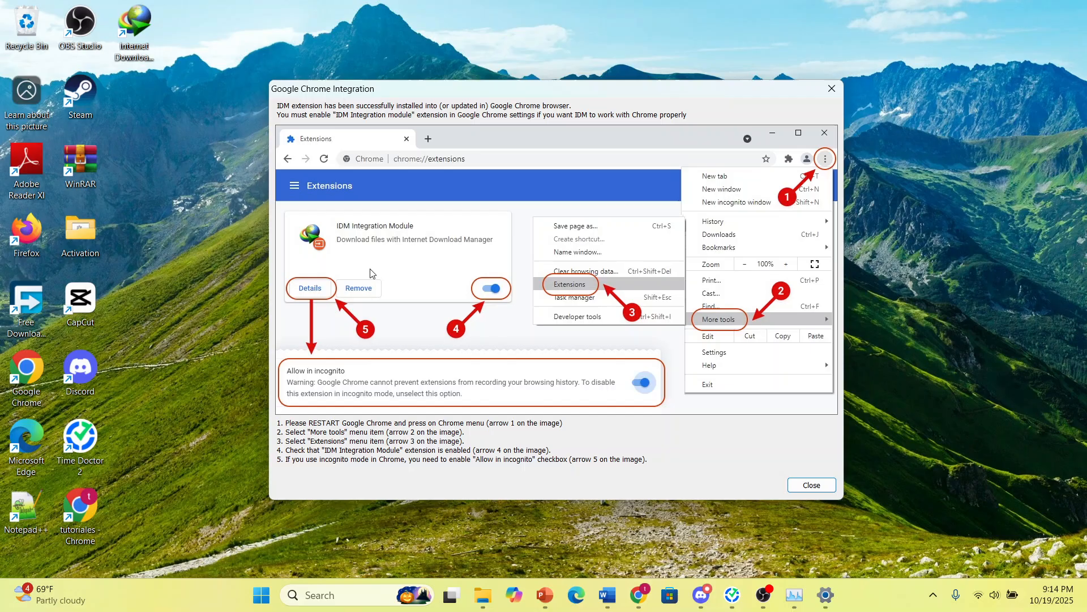
{"action": "mouse_move", "coordinate": [306, 304]}
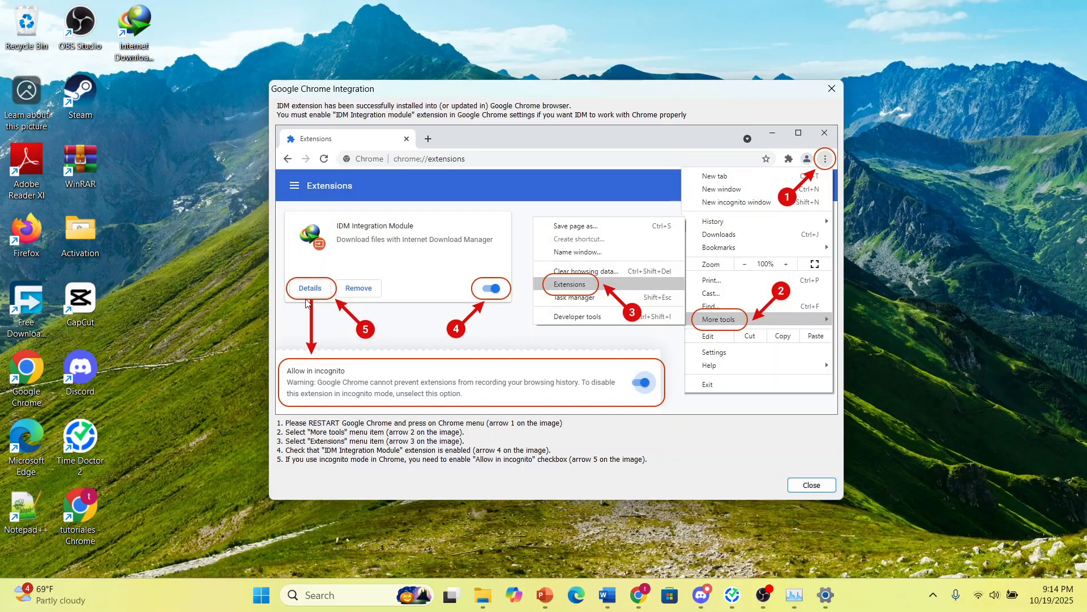
{"action": "mouse_move", "coordinate": [371, 392]}
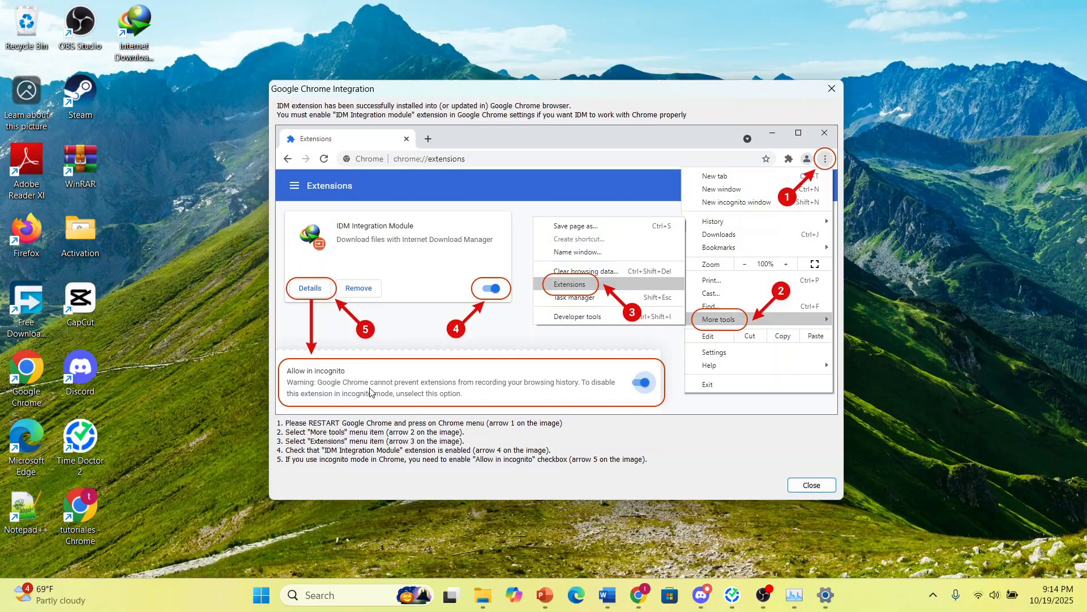
{"action": "mouse_move", "coordinate": [628, 395]}
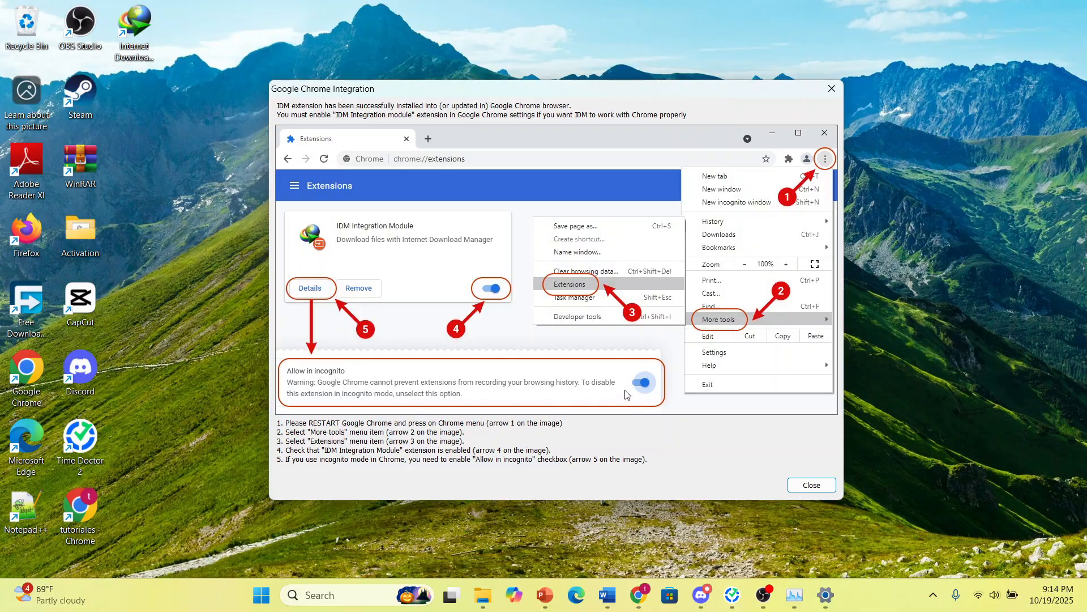
{"action": "mouse_move", "coordinate": [642, 395]}
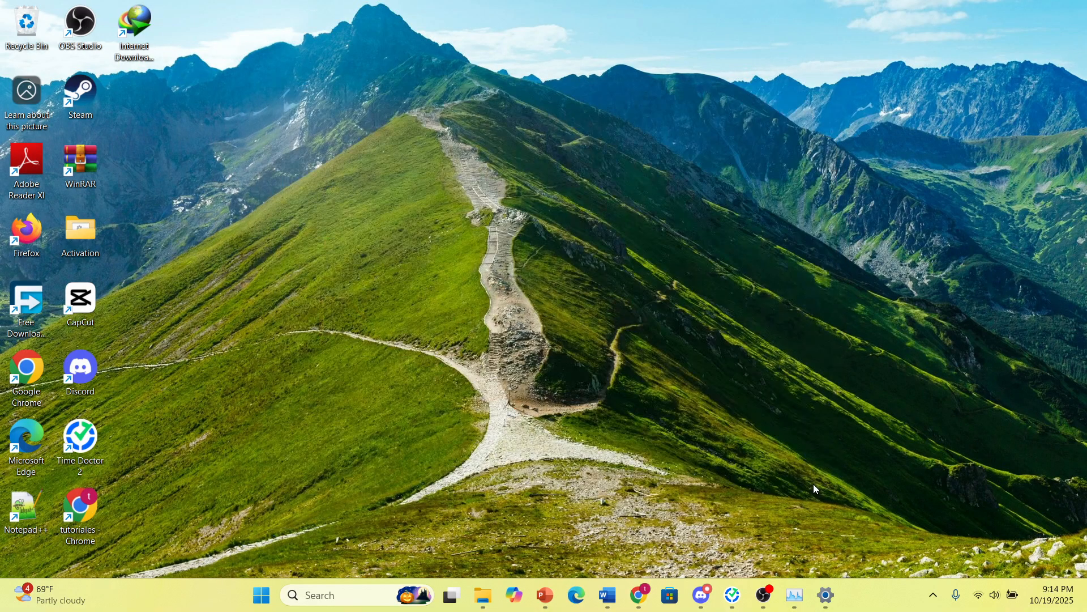
{"action": "mouse_move", "coordinate": [839, 482]}
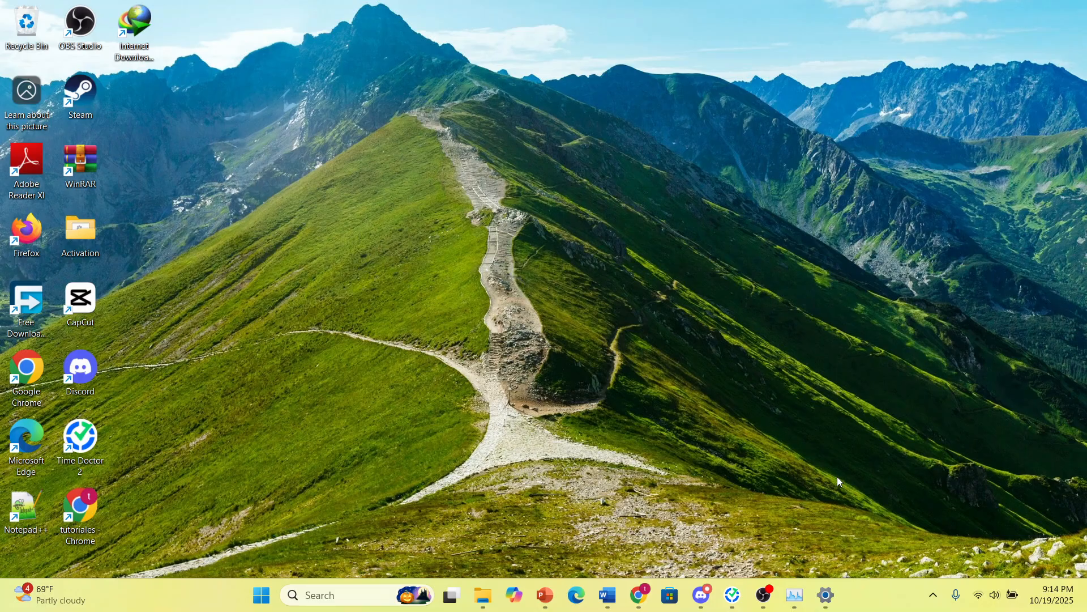
{"action": "mouse_move", "coordinate": [883, 597]}
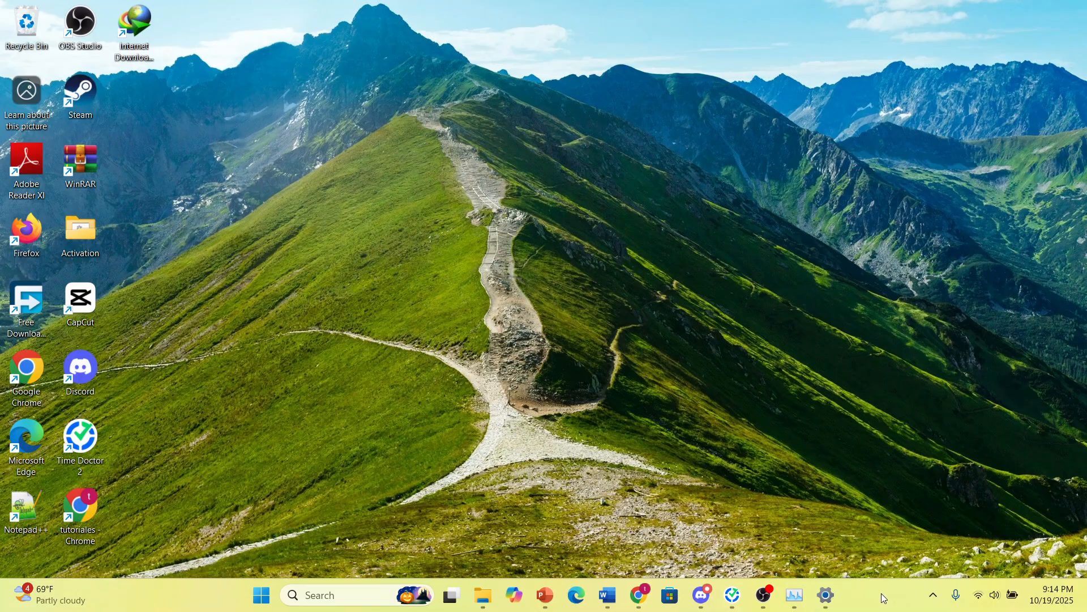